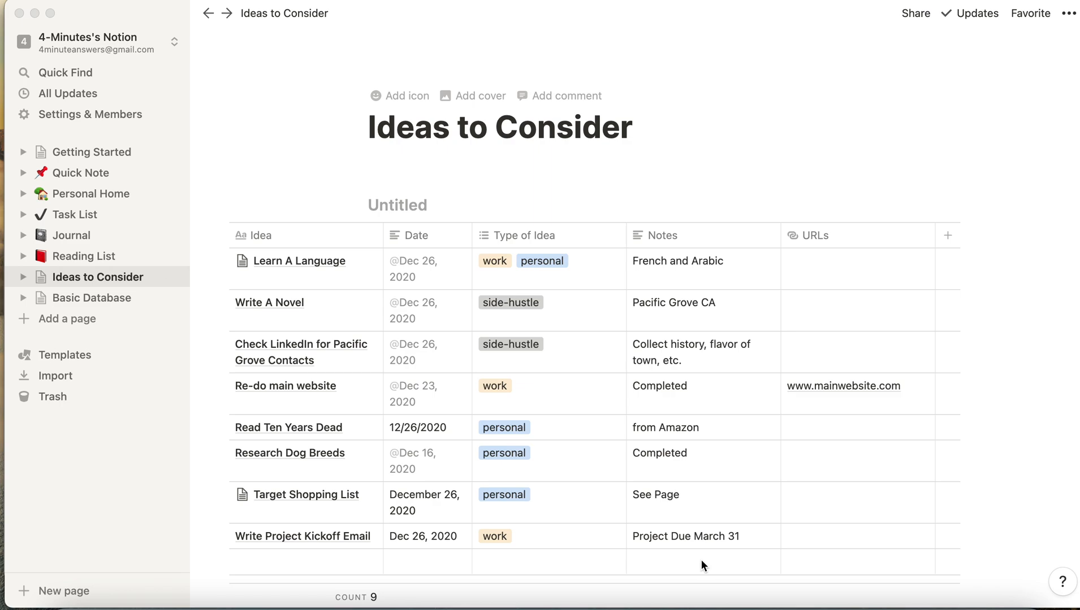
pyautogui.moveTo(665, 145)
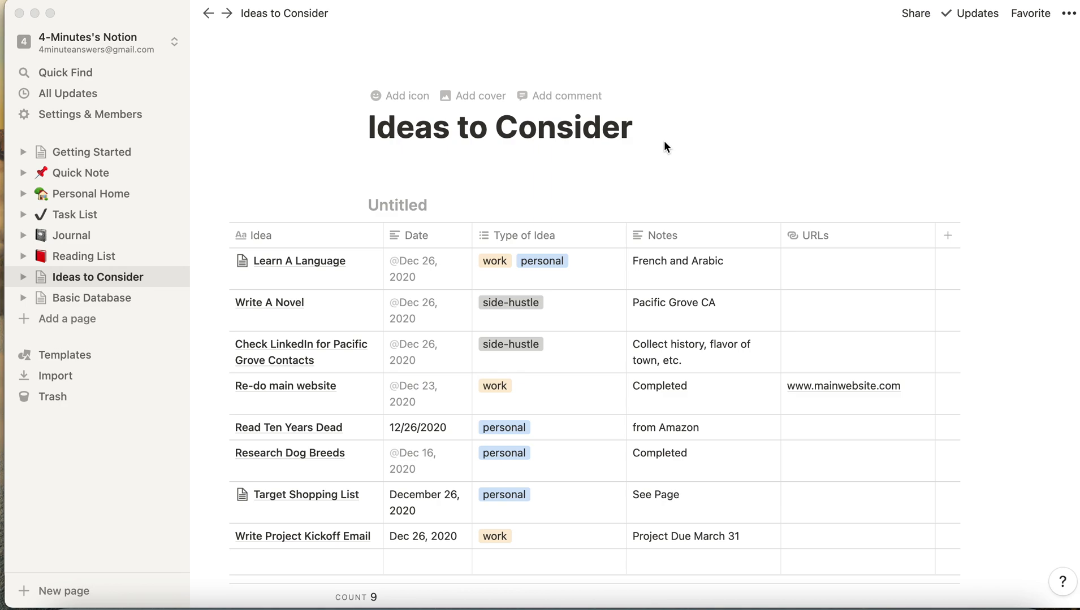
pyautogui.moveTo(437, 346)
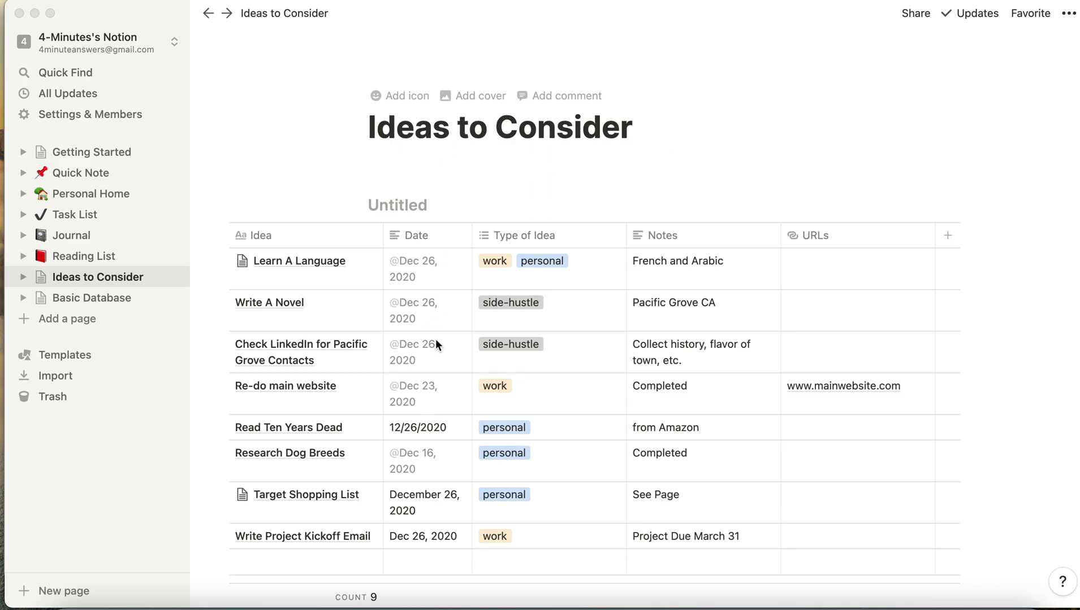
pyautogui.moveTo(684, 435)
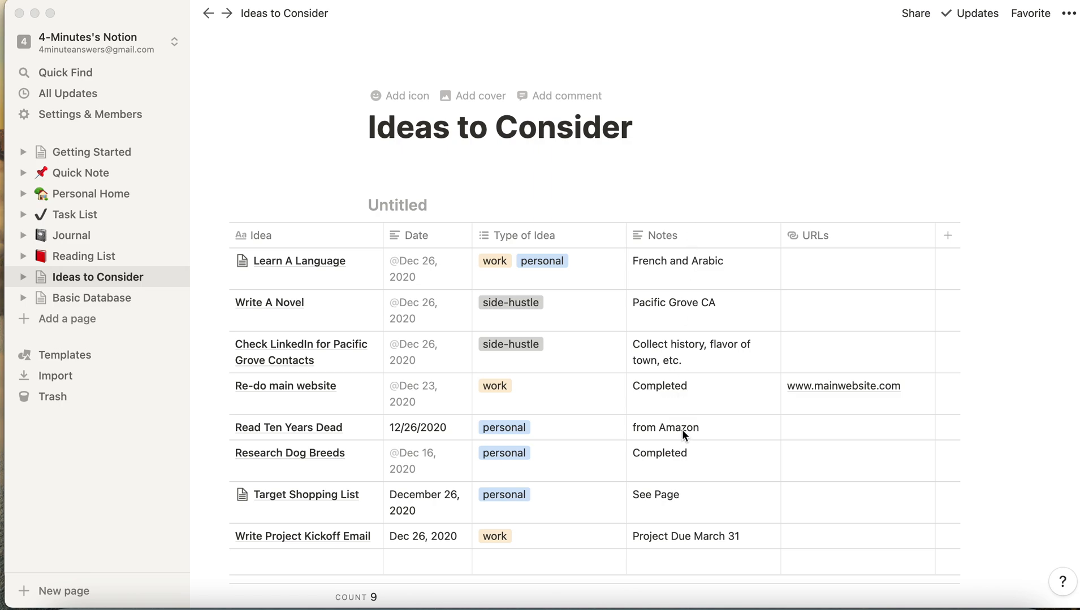
pyautogui.moveTo(735, 192)
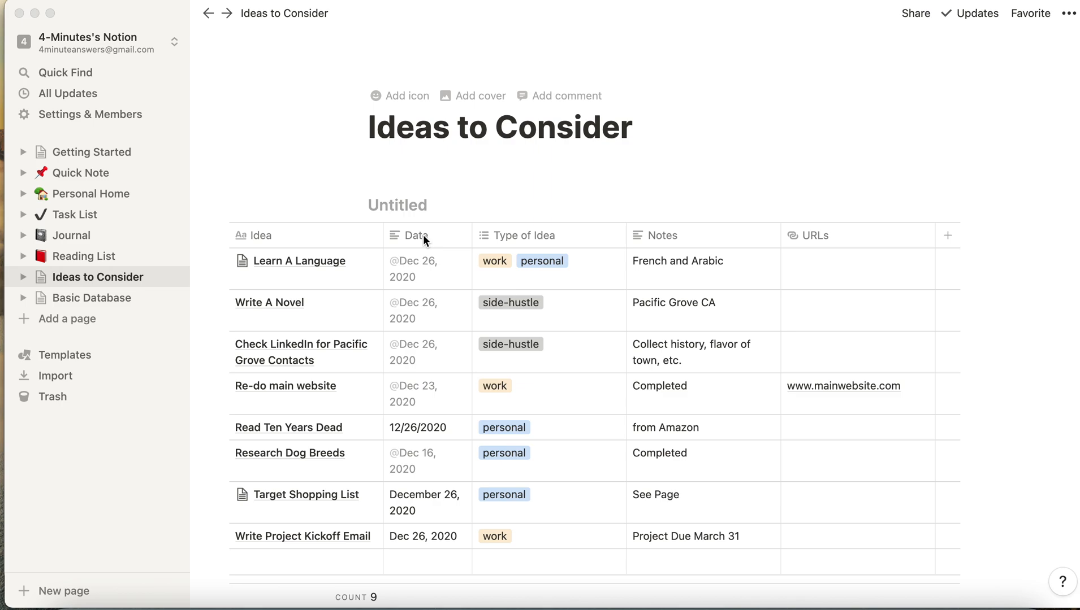
pyautogui.moveTo(412, 317)
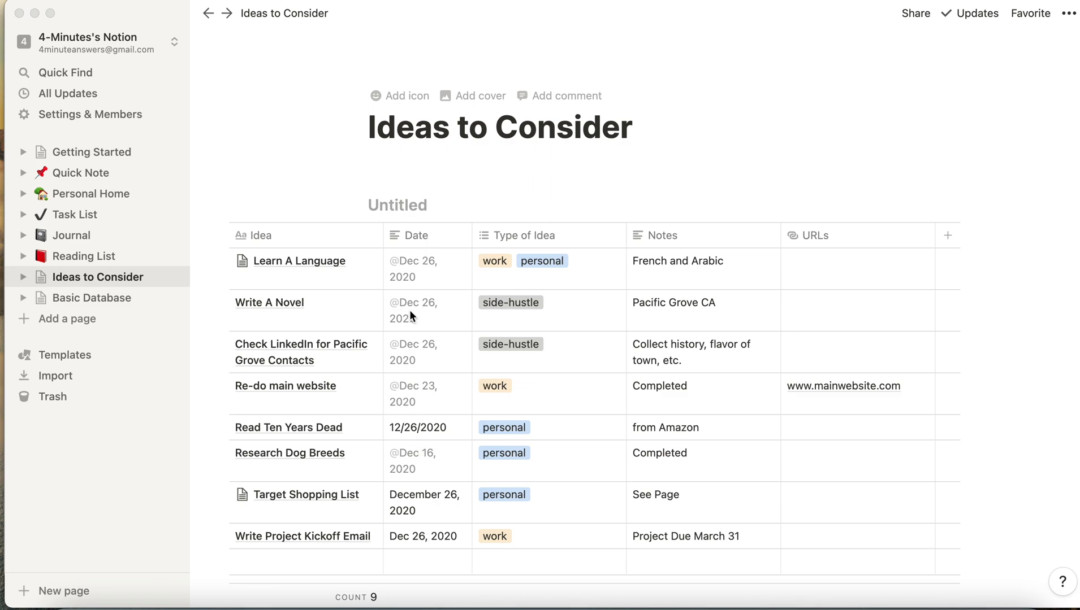
pyautogui.moveTo(422, 238)
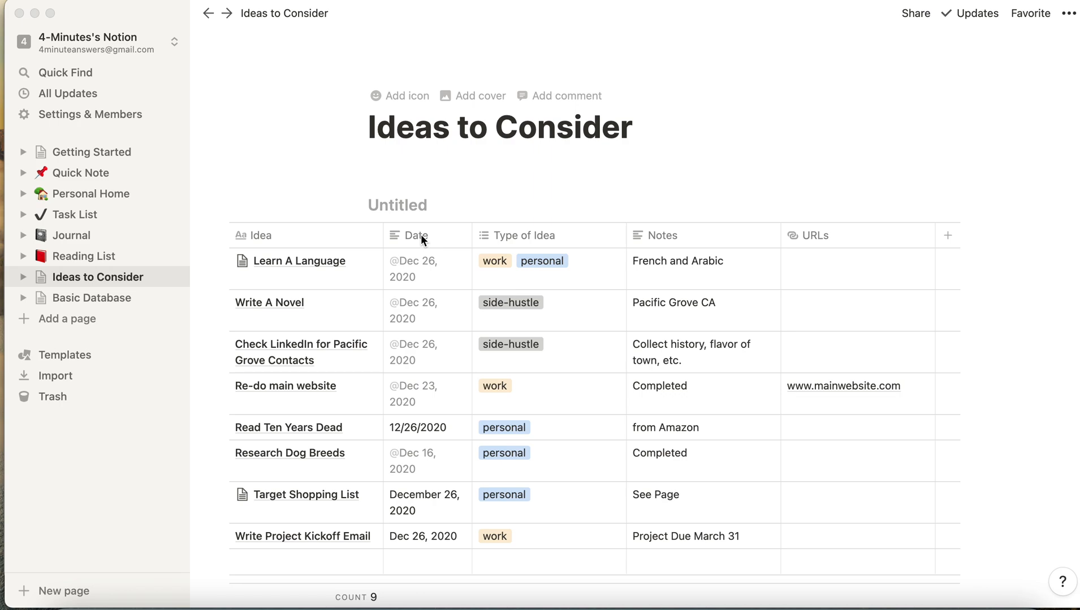
# Change the Date column's property type to Date so entries show like Dec 26, 2020.
pyautogui.click(632, 127)
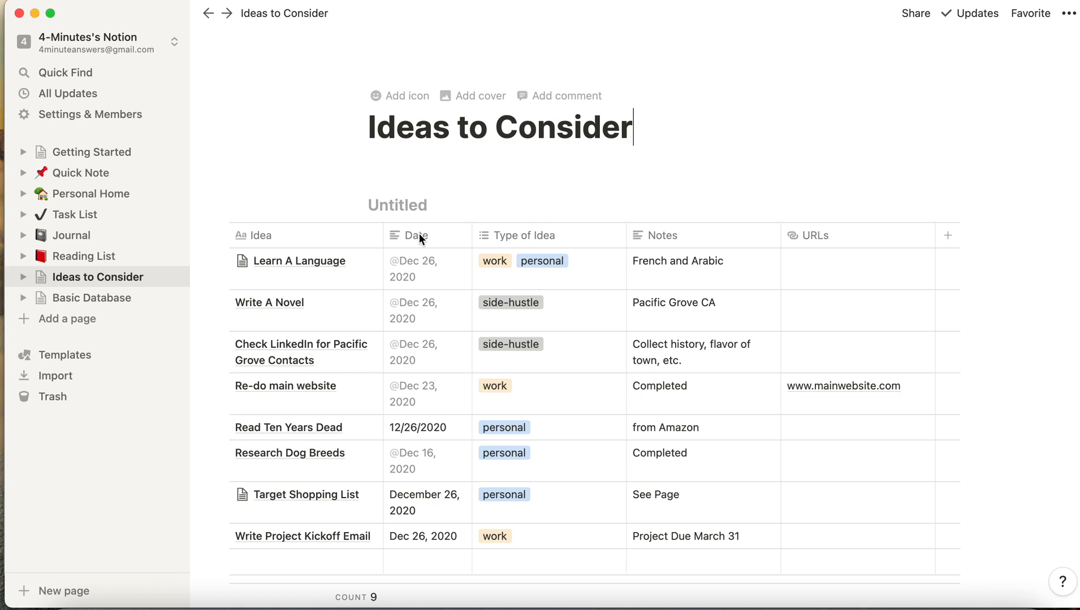
pyautogui.click(415, 235)
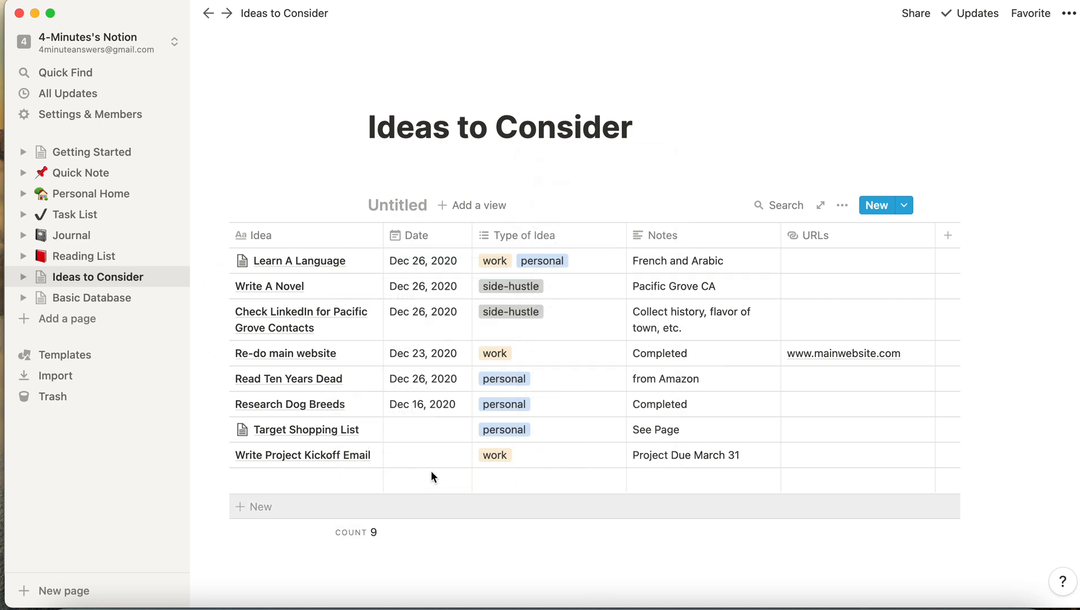
pyautogui.scroll(-3)
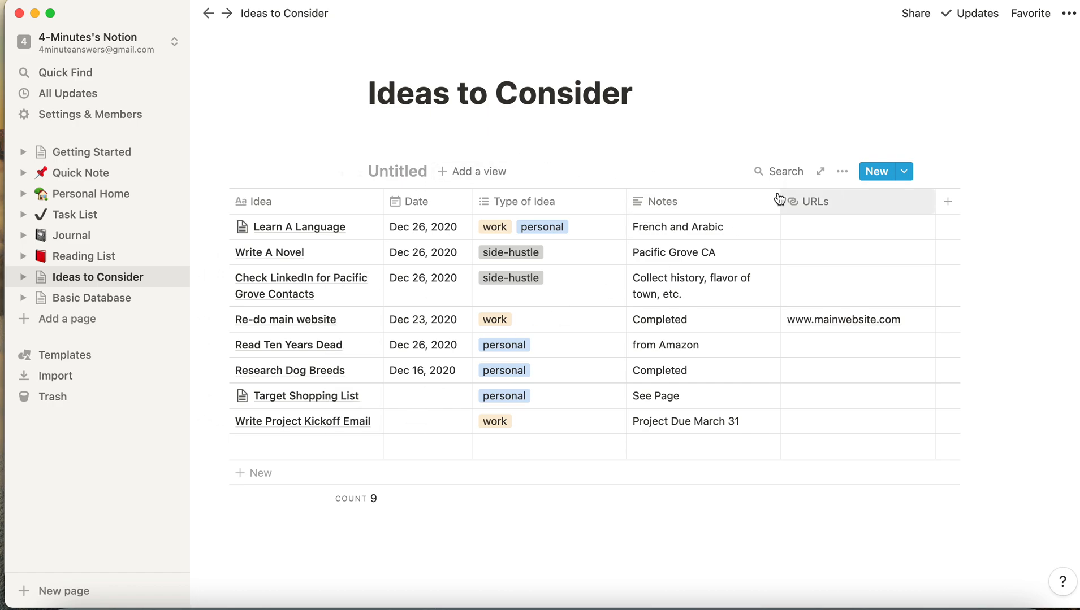
# Switch the Date column back to Text and insert a new empty Property column to its right.
pyautogui.click(415, 201)
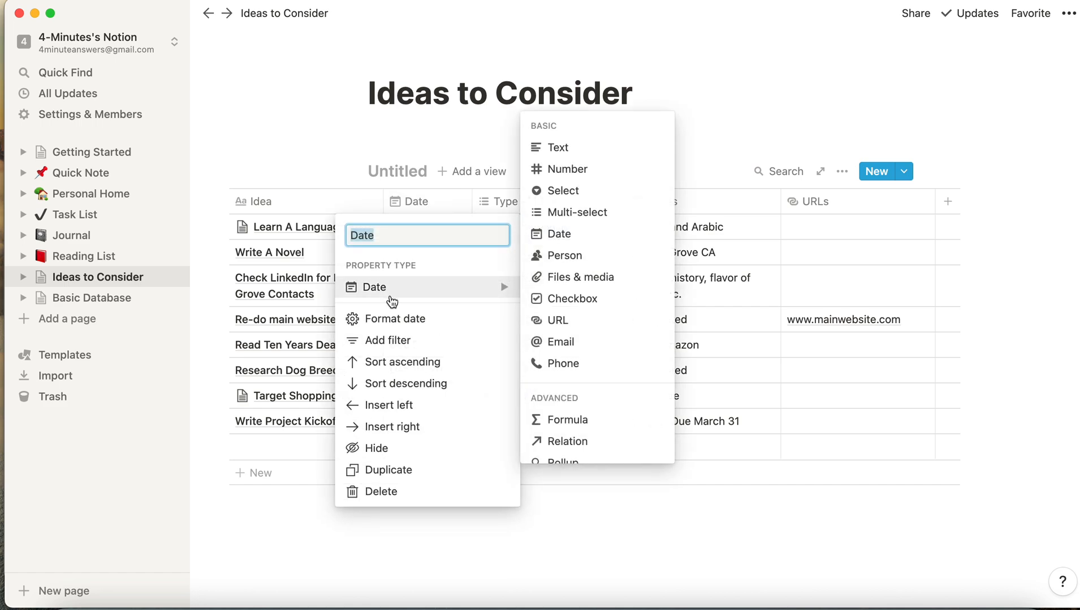
pyautogui.click(575, 151)
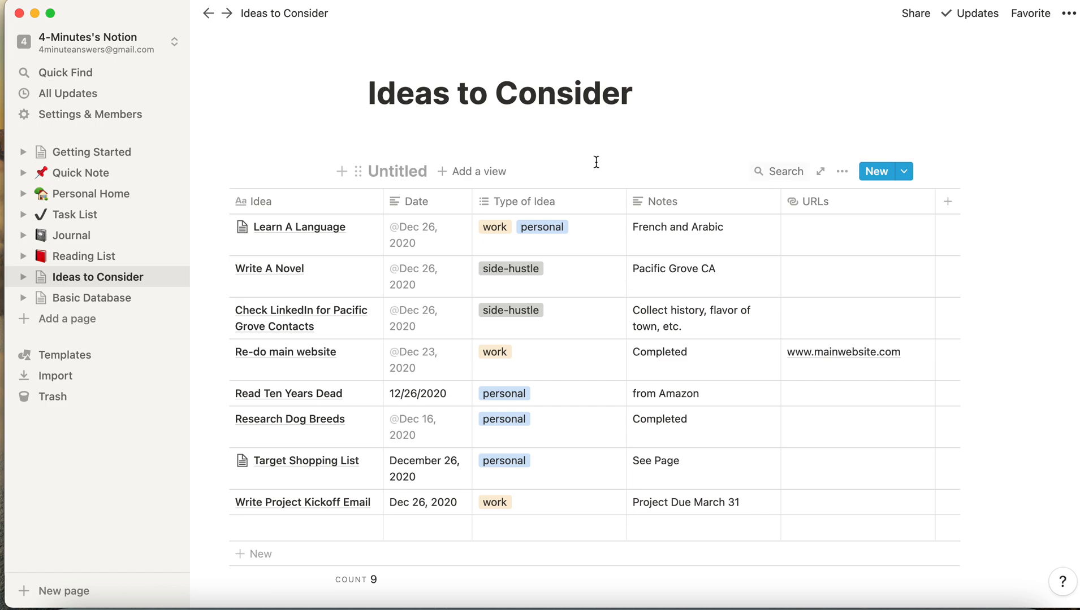
pyautogui.moveTo(672, 176)
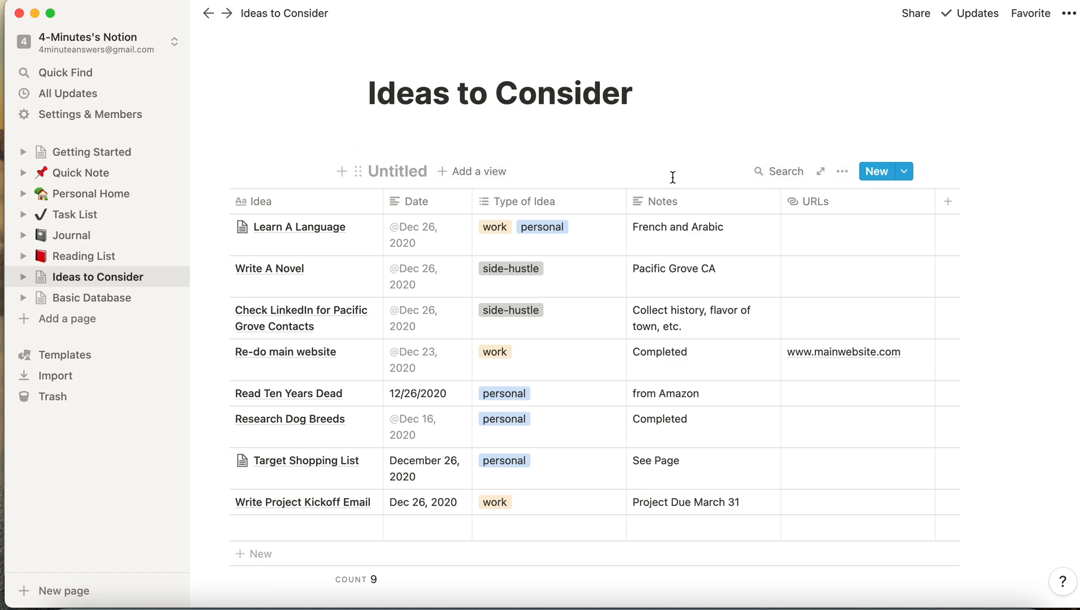
pyautogui.click(415, 202)
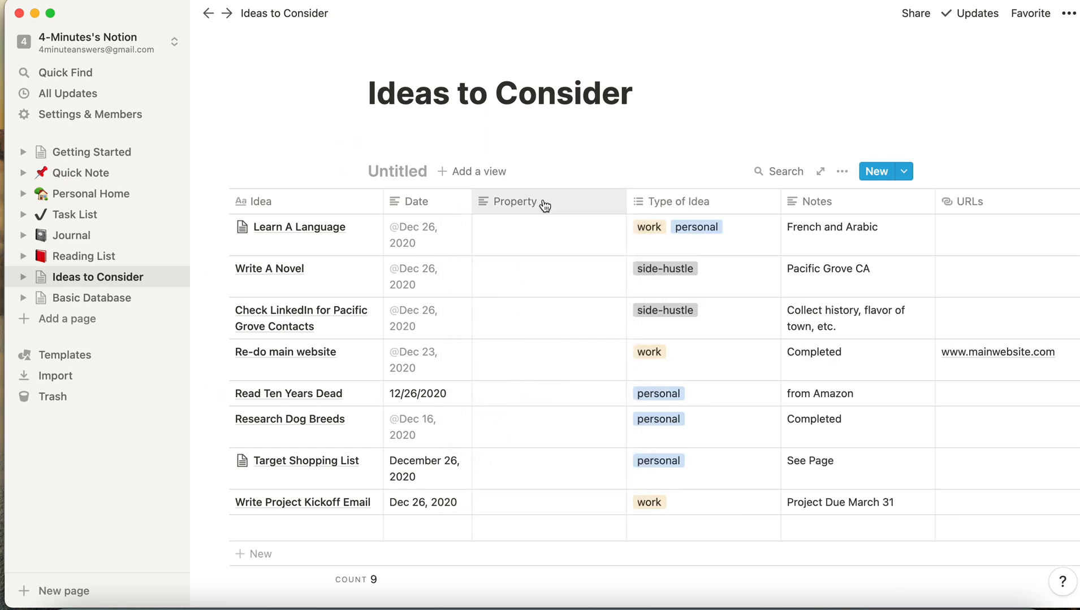
pyautogui.moveTo(425, 207)
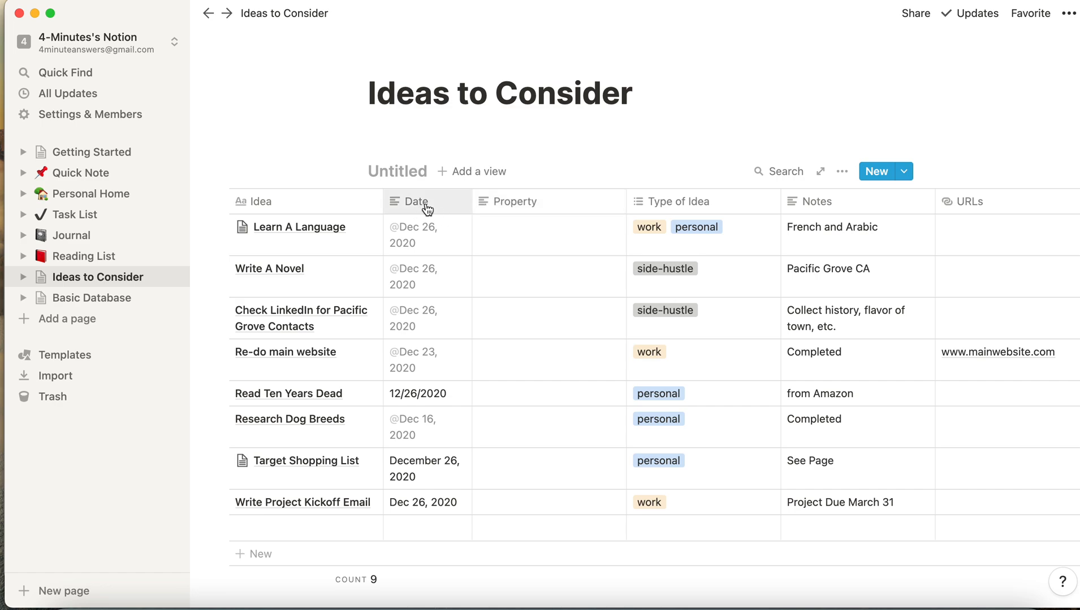
pyautogui.moveTo(424, 205)
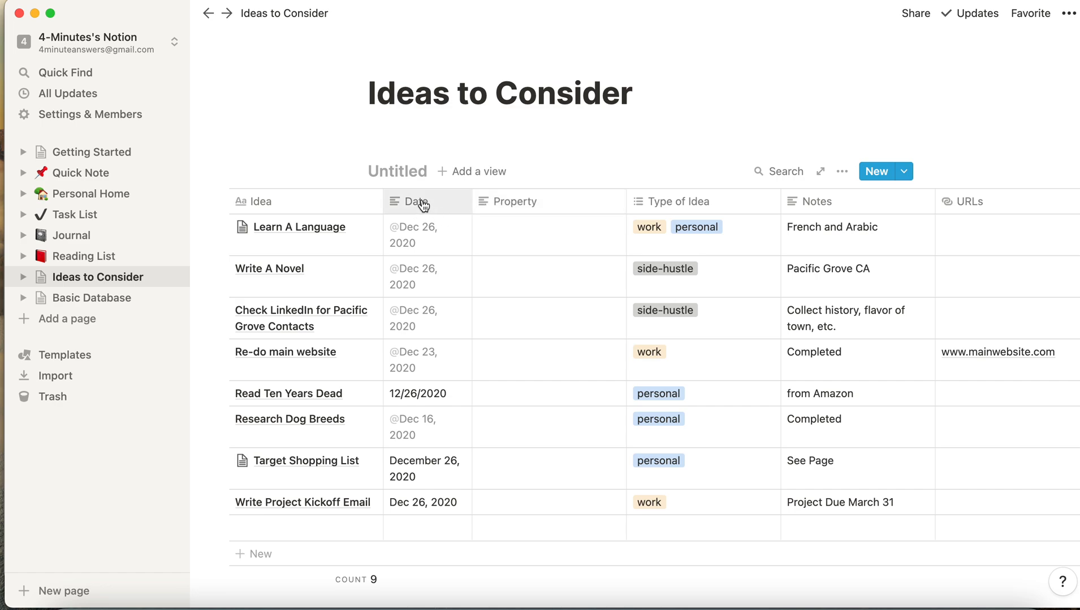
# Hide the Date column, then toggle it back on from the database's Properties list.
pyautogui.click(411, 201)
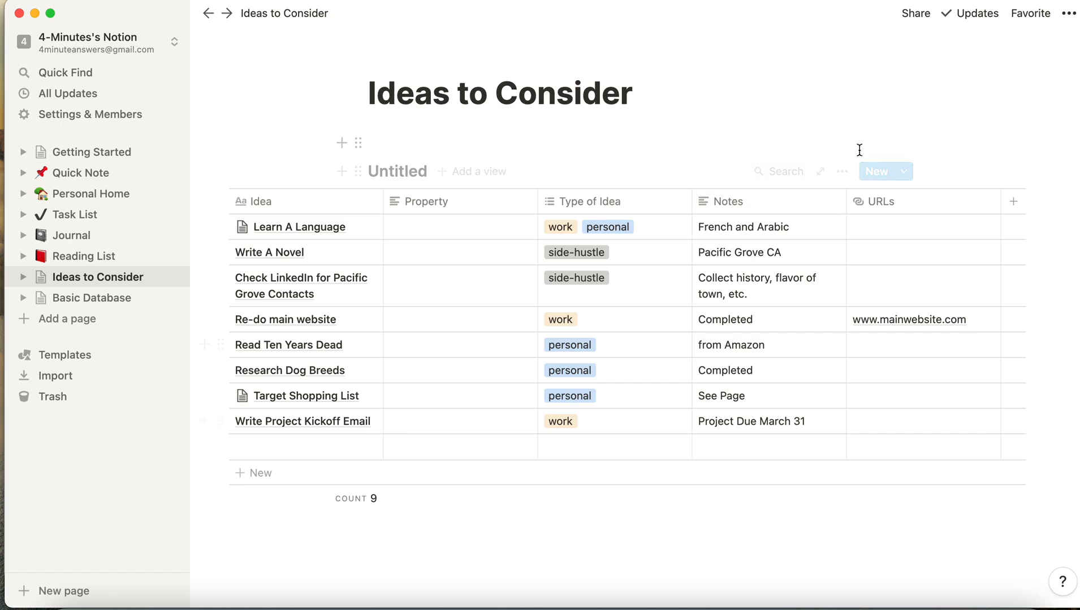
pyautogui.click(841, 172)
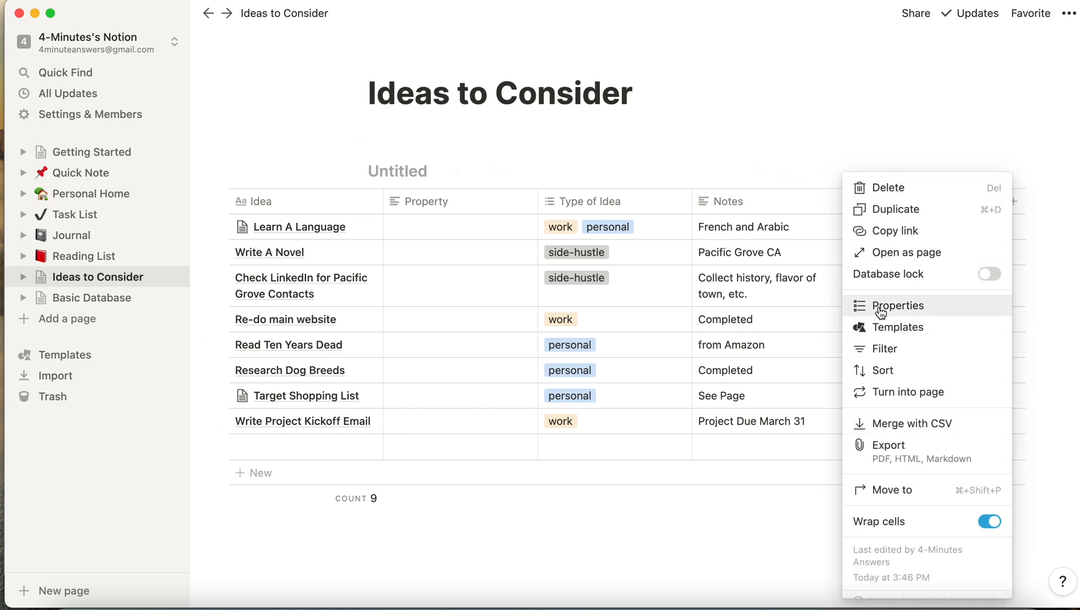
pyautogui.click(898, 306)
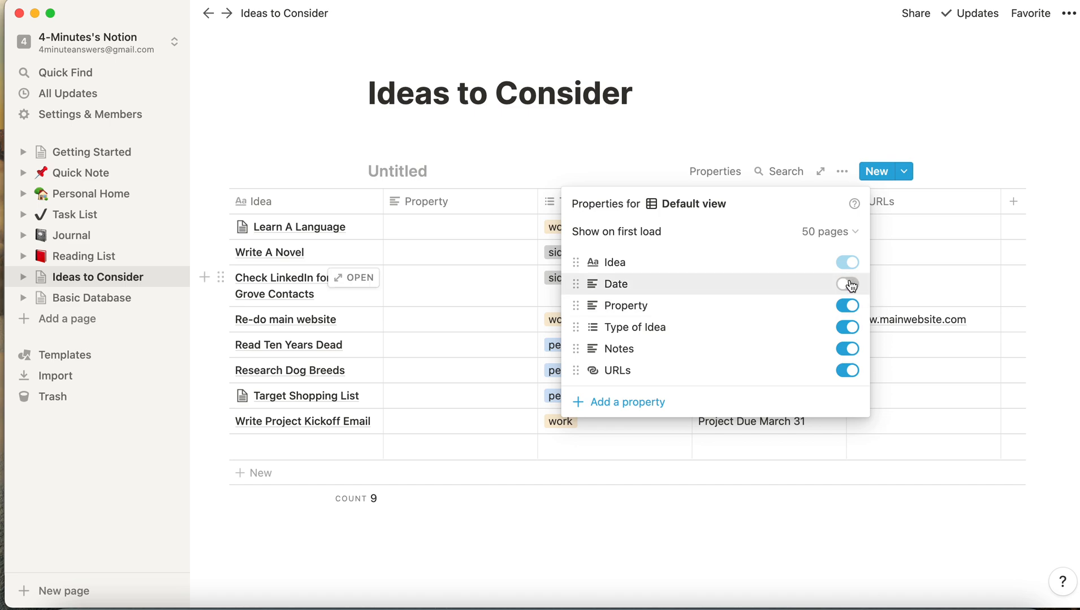
pyautogui.click(846, 283)
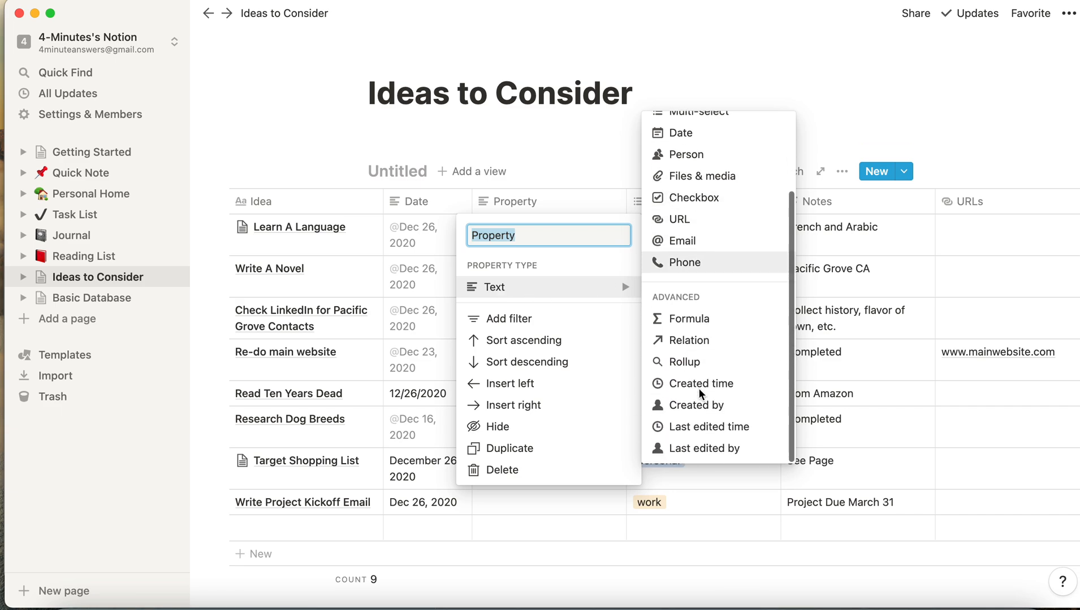
pyautogui.moveTo(691, 319)
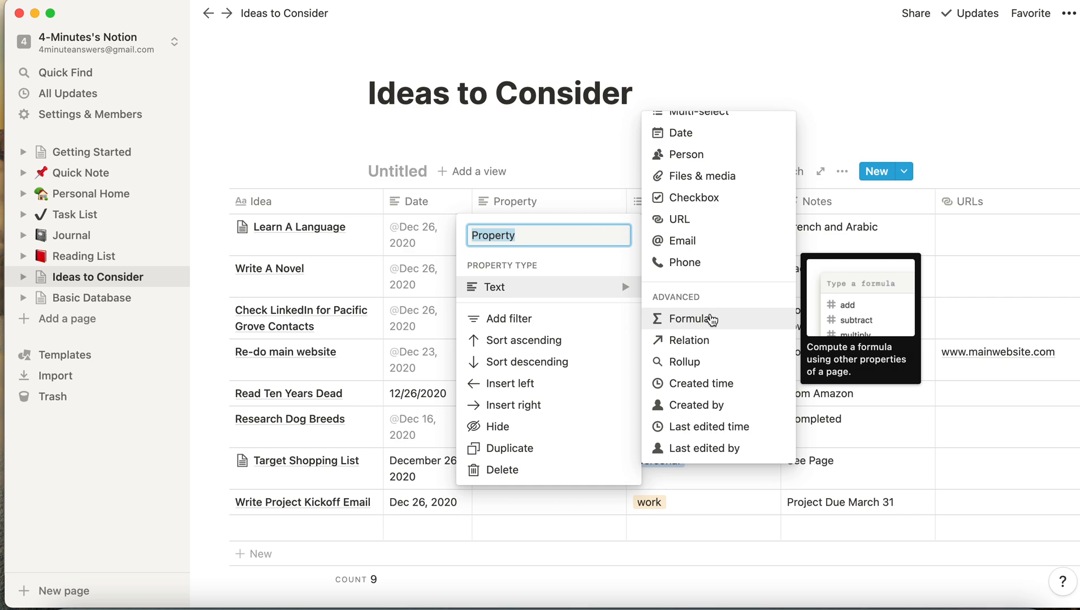
pyautogui.moveTo(712, 311)
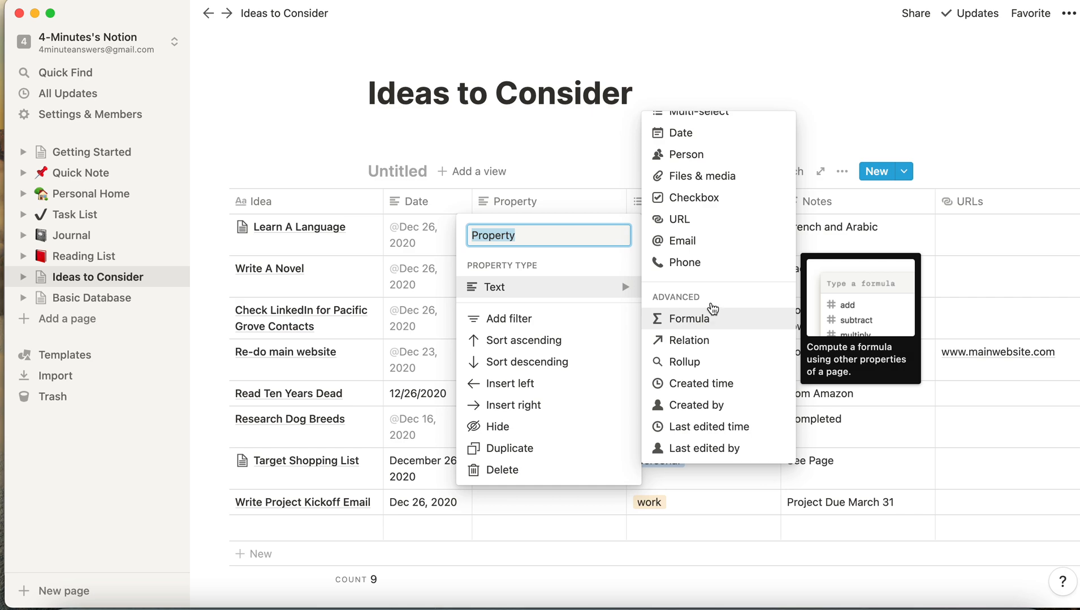